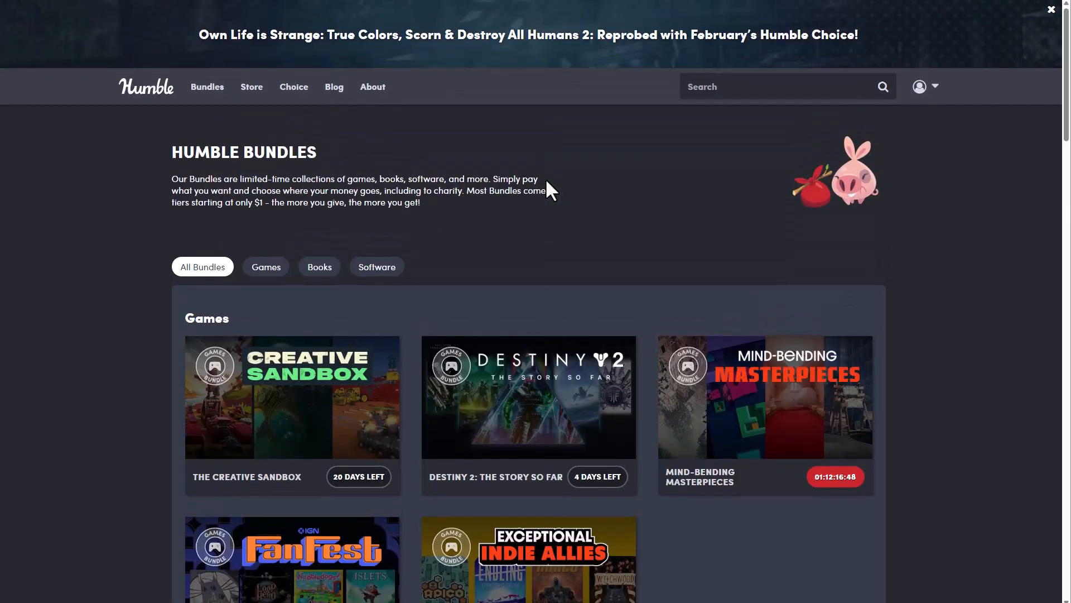
# Scroll the bundles listing past Games and Books down to the Software bundles
pyautogui.scroll(-3)
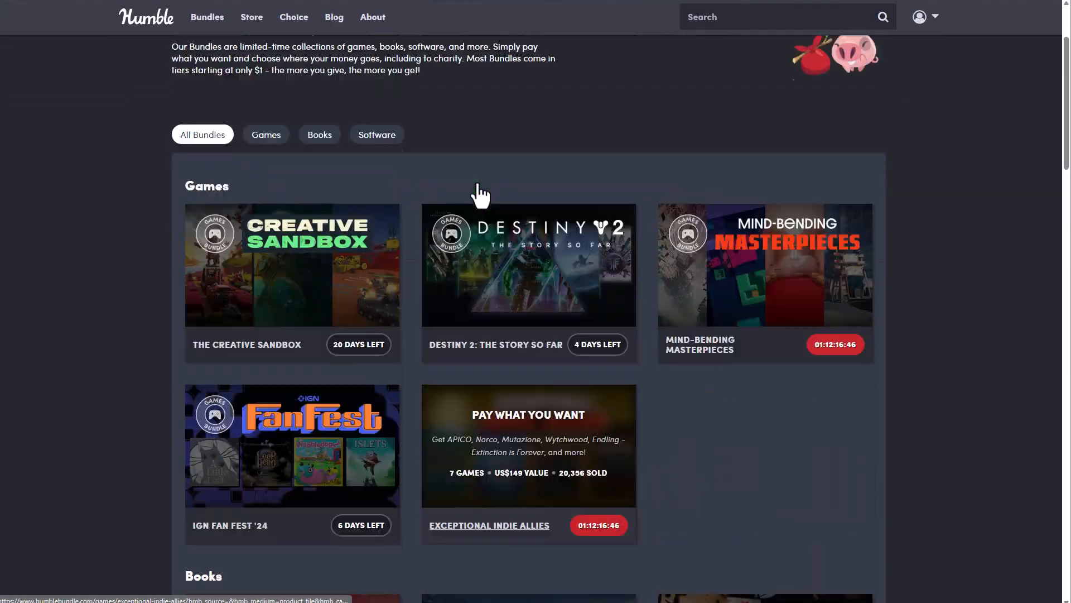
pyautogui.scroll(-3)
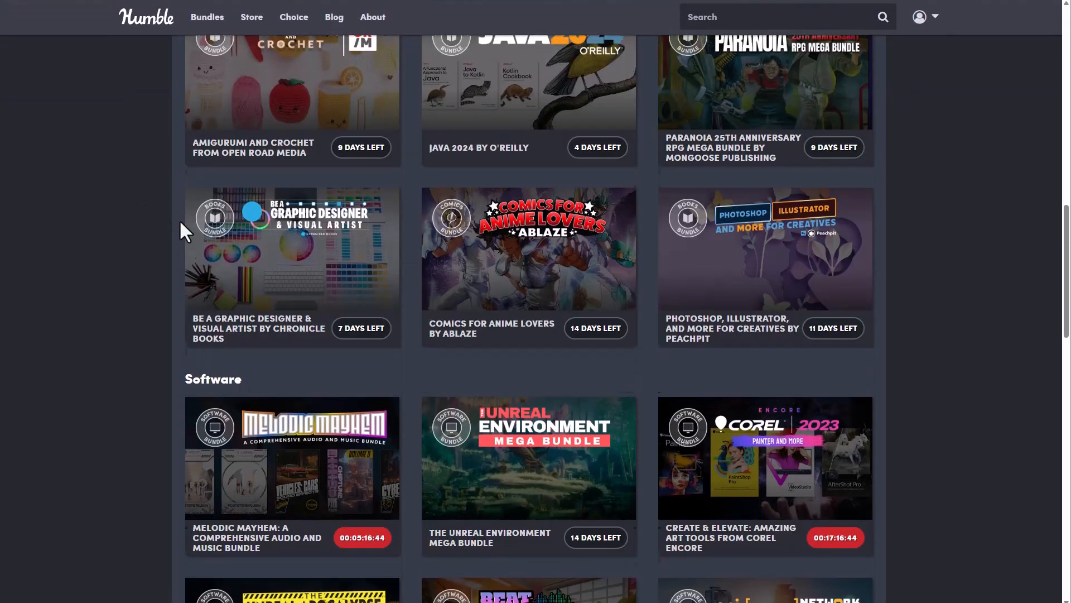
pyautogui.scroll(-3)
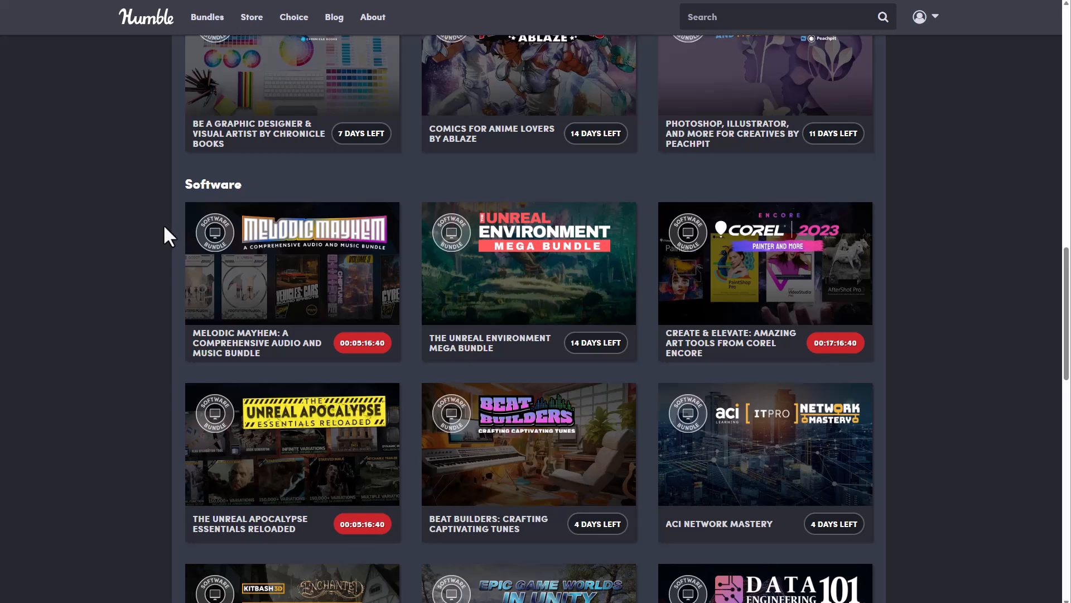
pyautogui.scroll(-3)
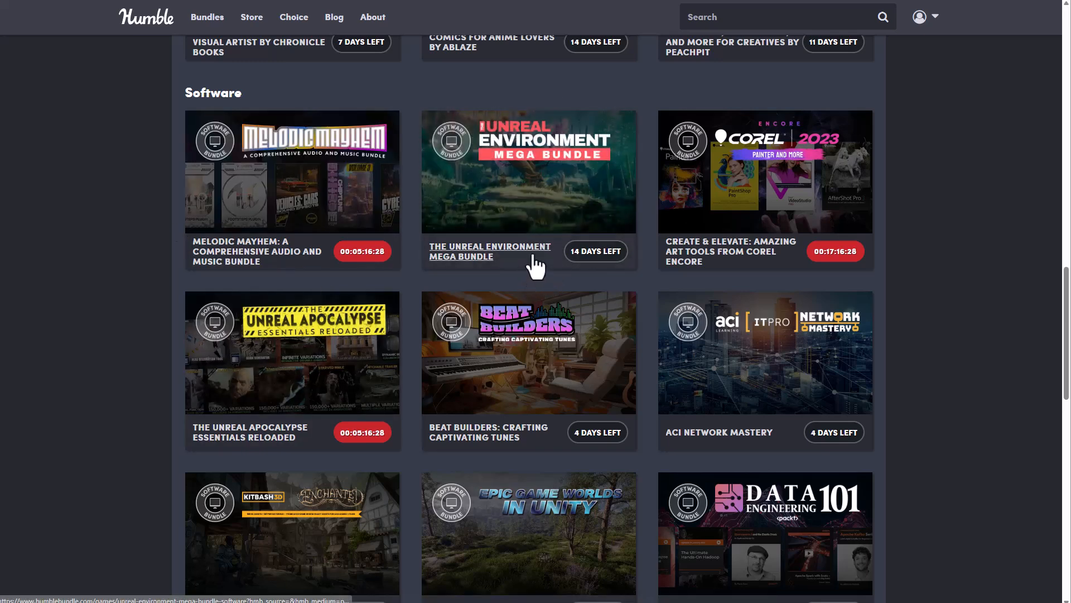
pyautogui.click(490, 252)
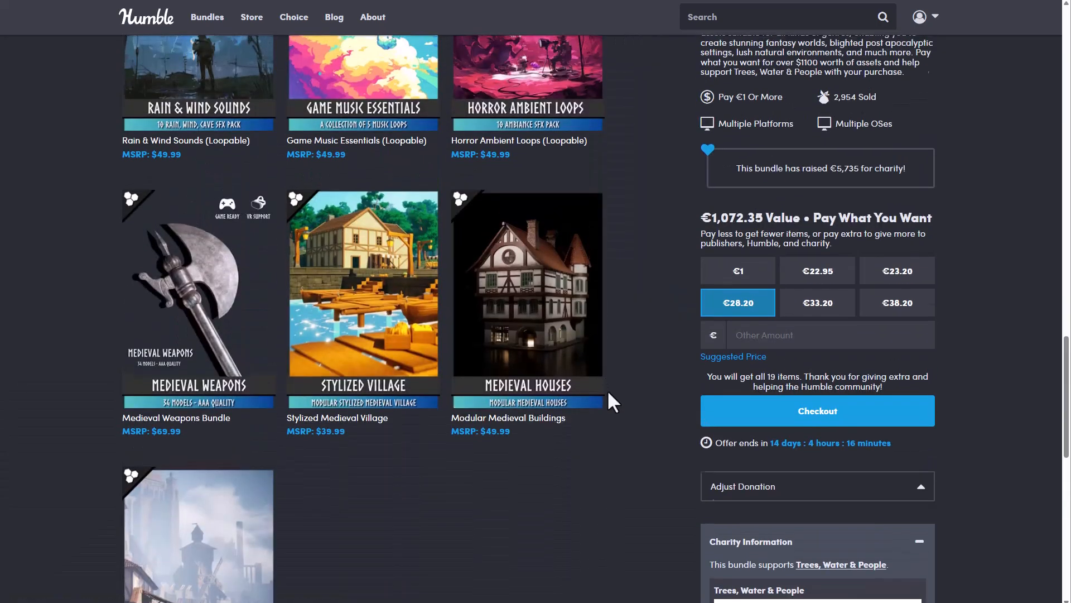
pyautogui.scroll(-3)
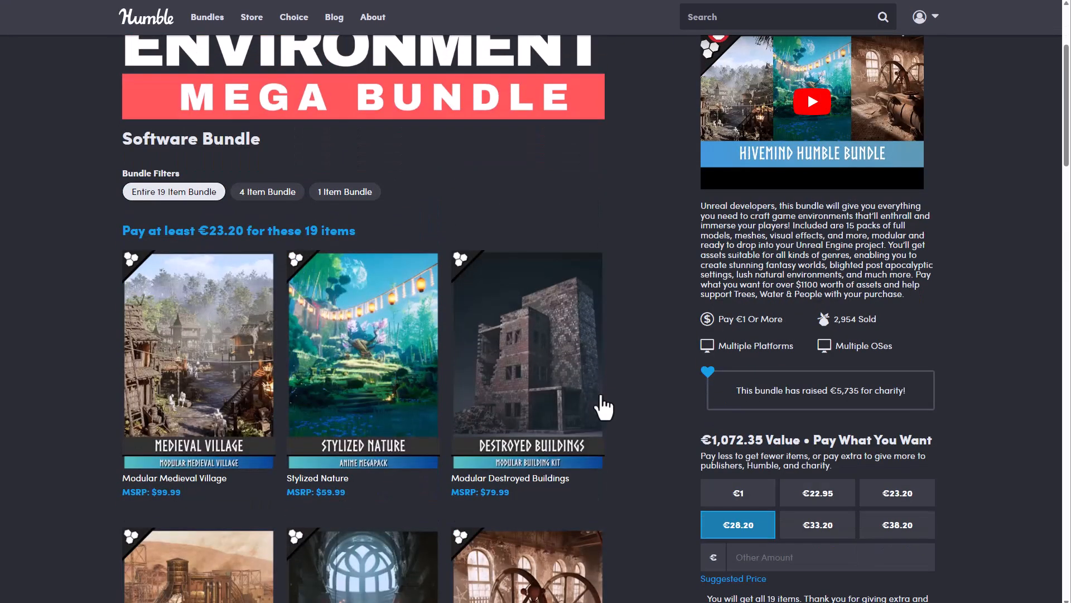
pyautogui.scroll(-3)
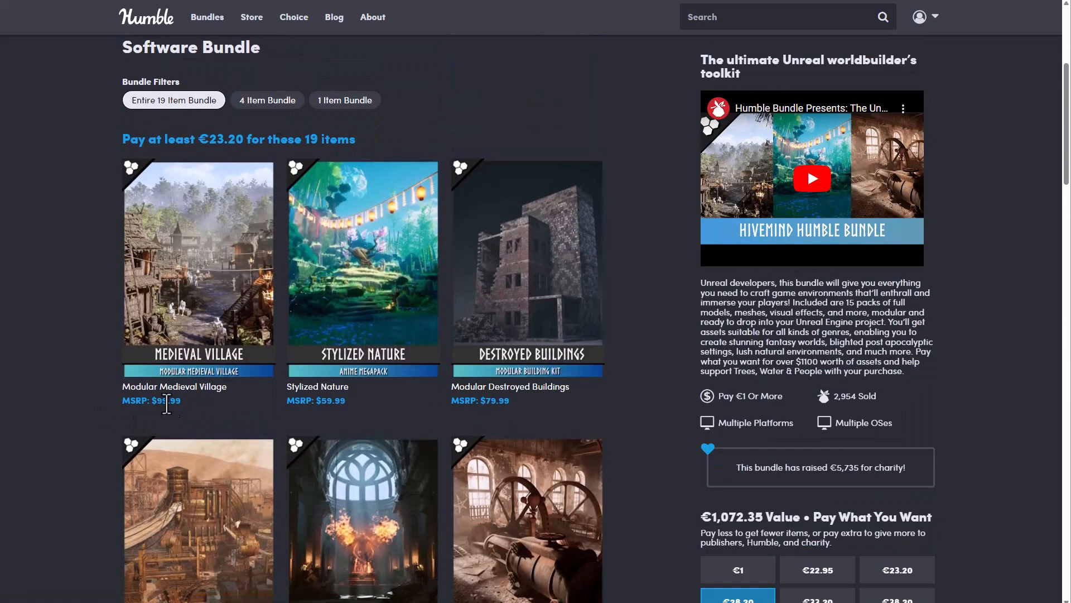
pyautogui.moveTo(198, 350)
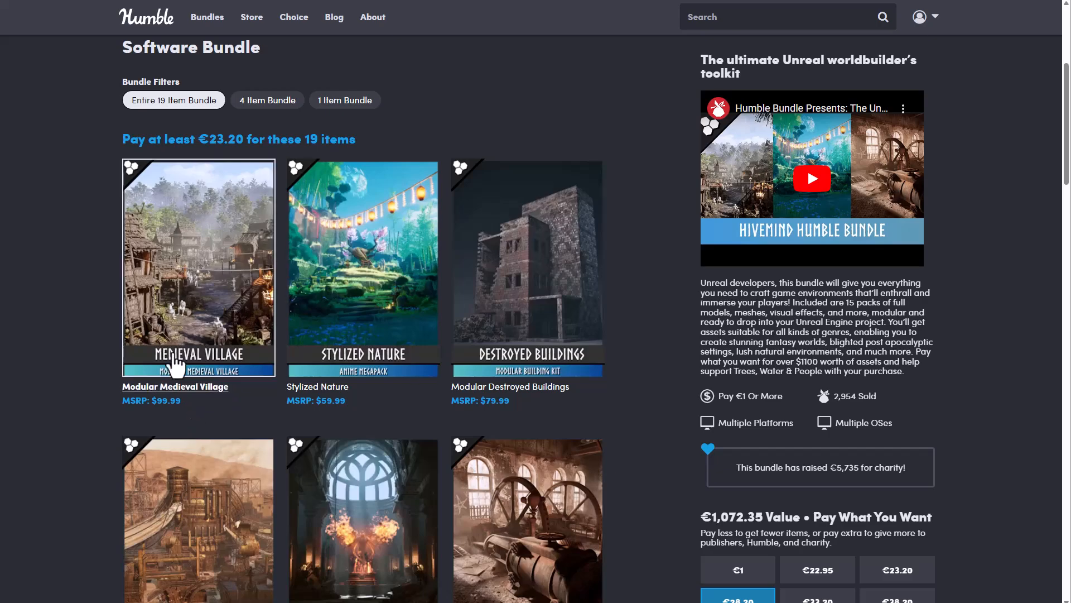
pyautogui.scroll(-3)
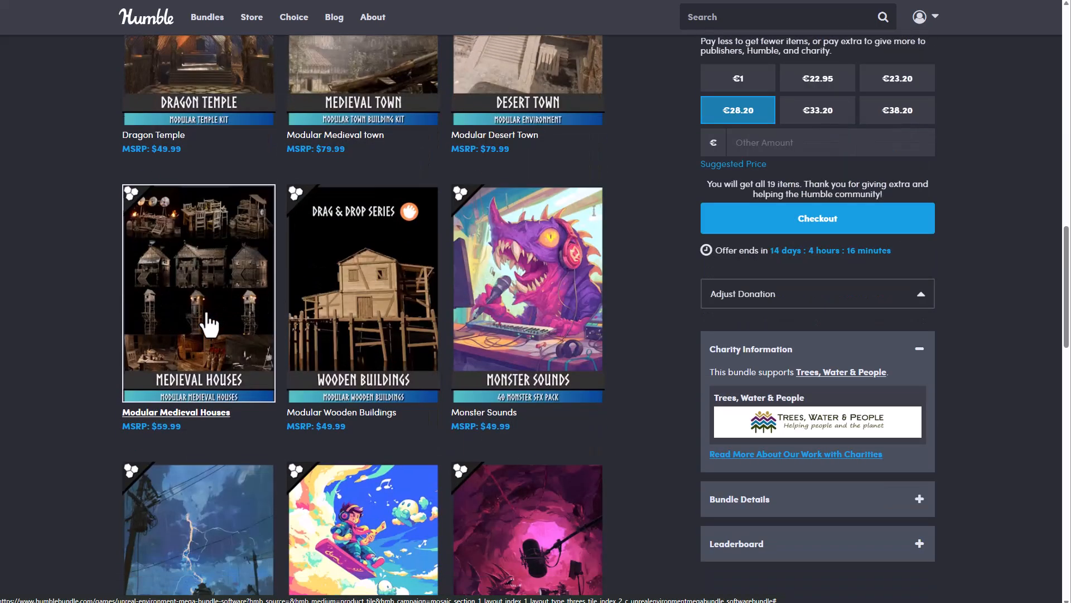
pyautogui.scroll(-3)
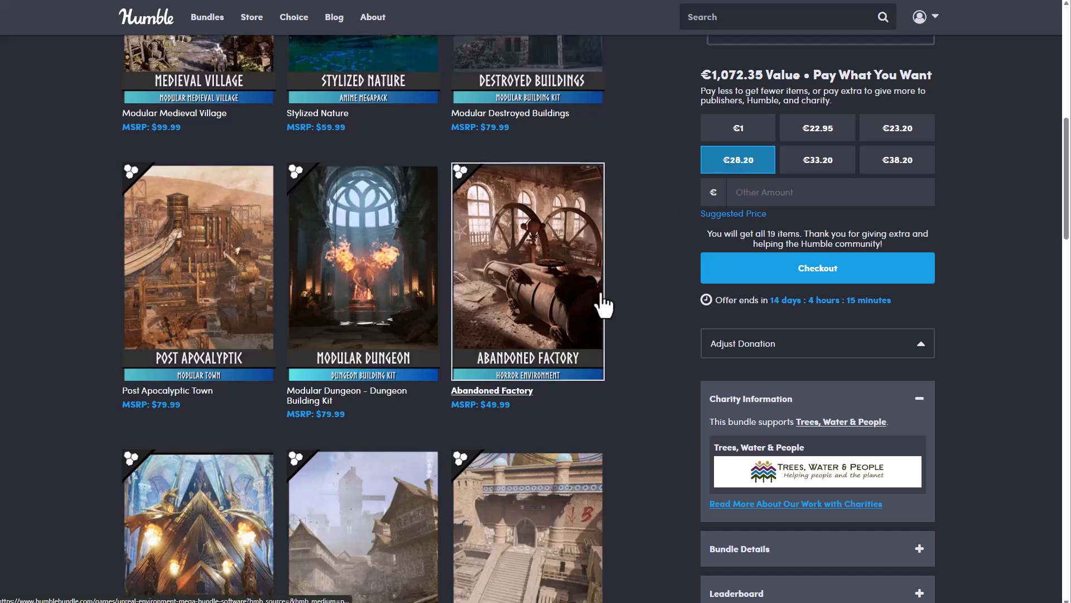
pyautogui.scroll(-3)
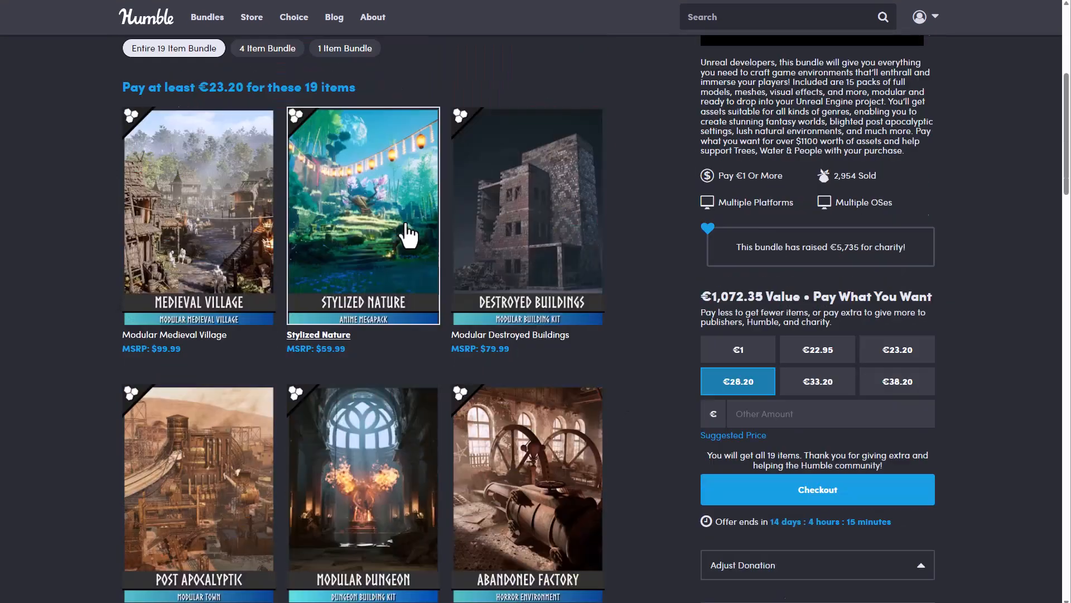
pyautogui.scroll(-3)
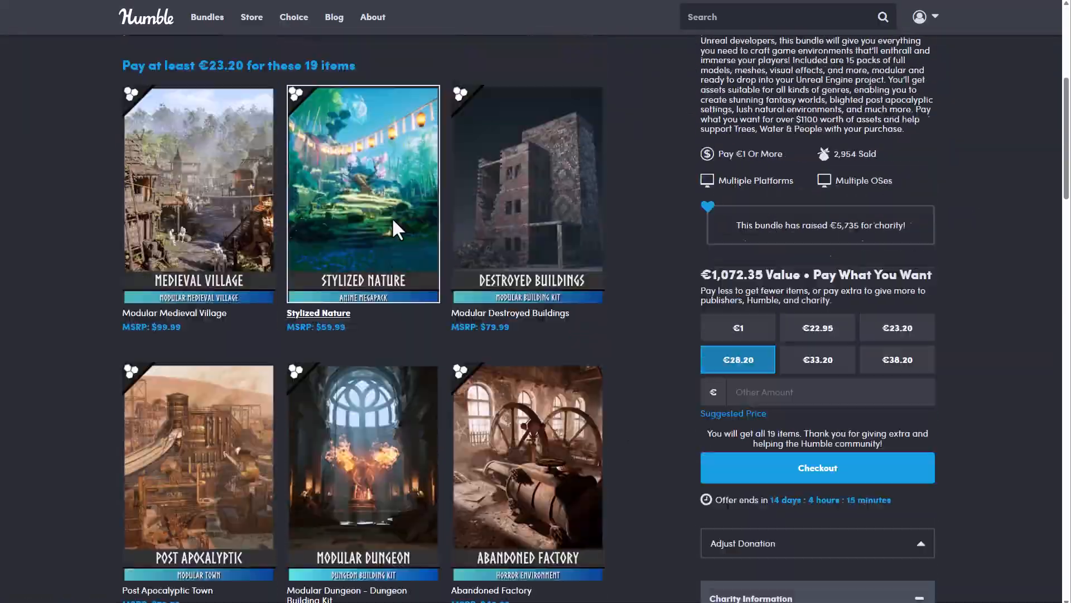
pyautogui.scroll(-3)
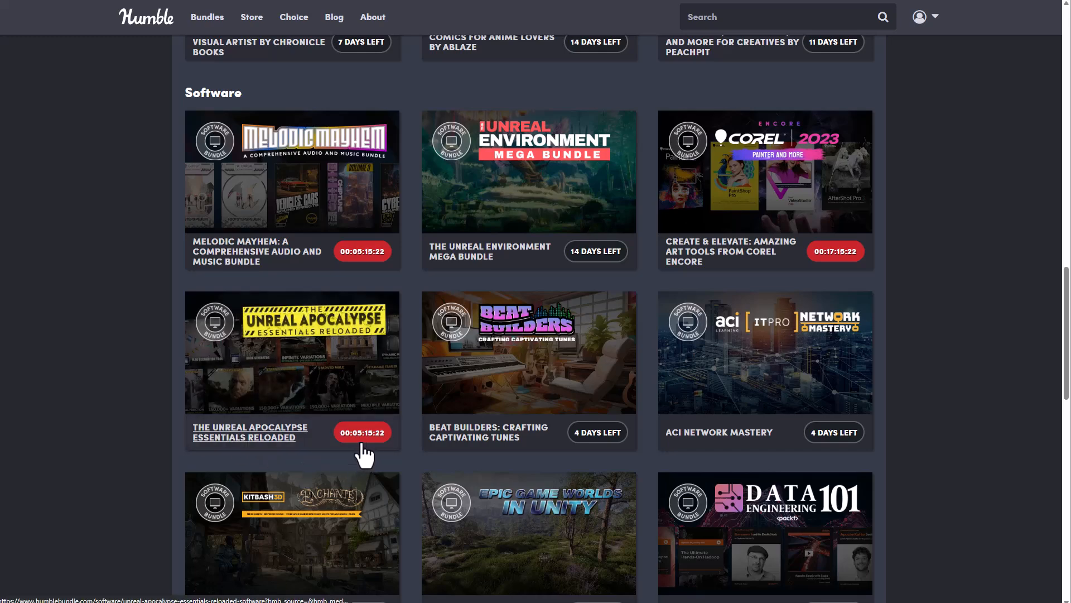
# Open The Unreal Apocalypse Essentials Reloaded bundle and scroll through its 40 items
pyautogui.click(250, 432)
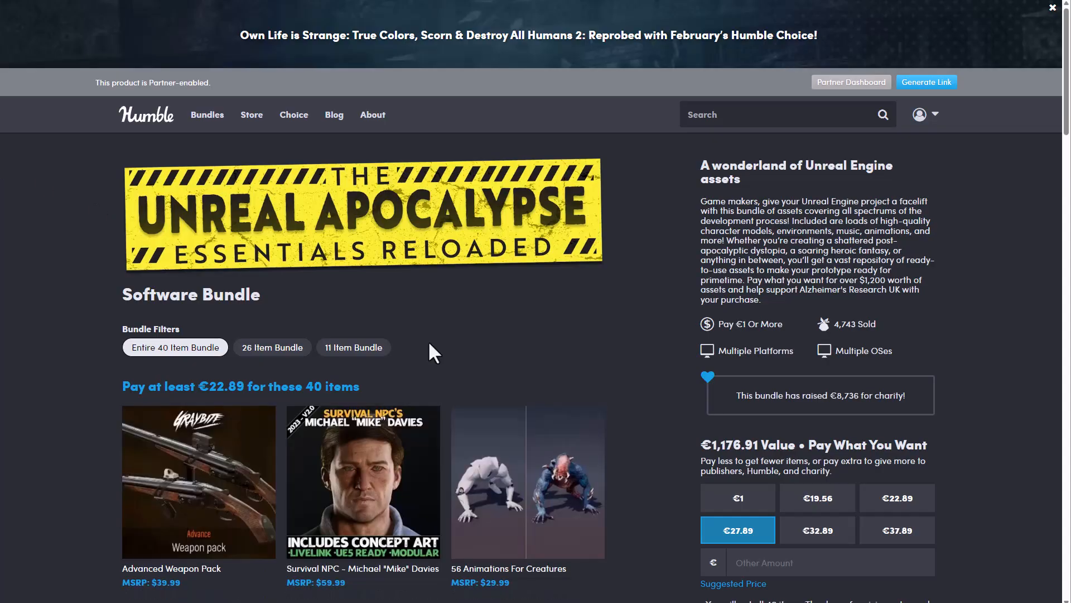
pyautogui.moveTo(443, 343)
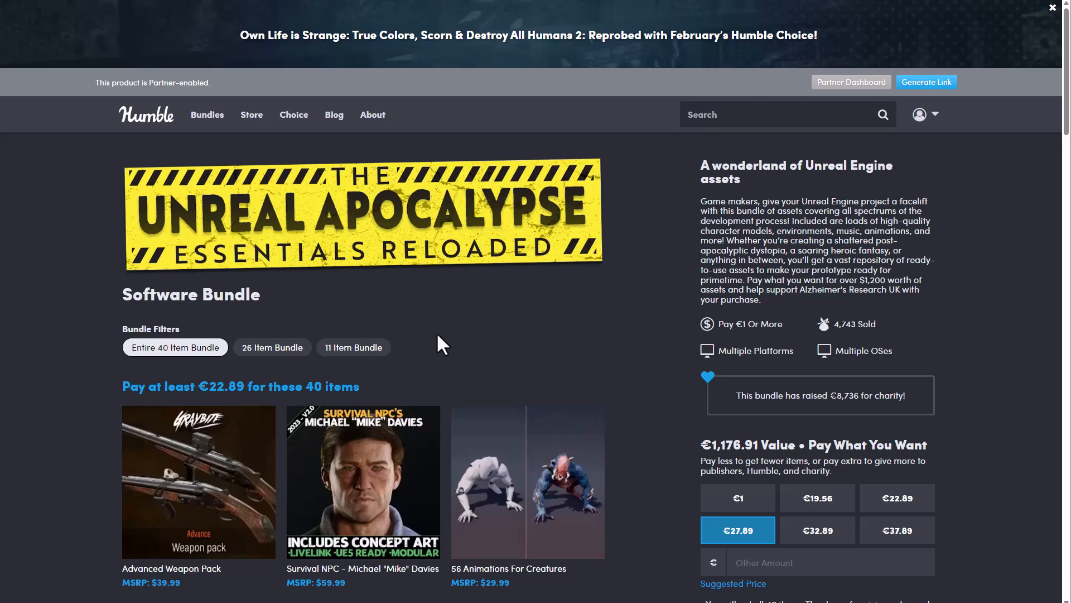
pyautogui.moveTo(445, 346)
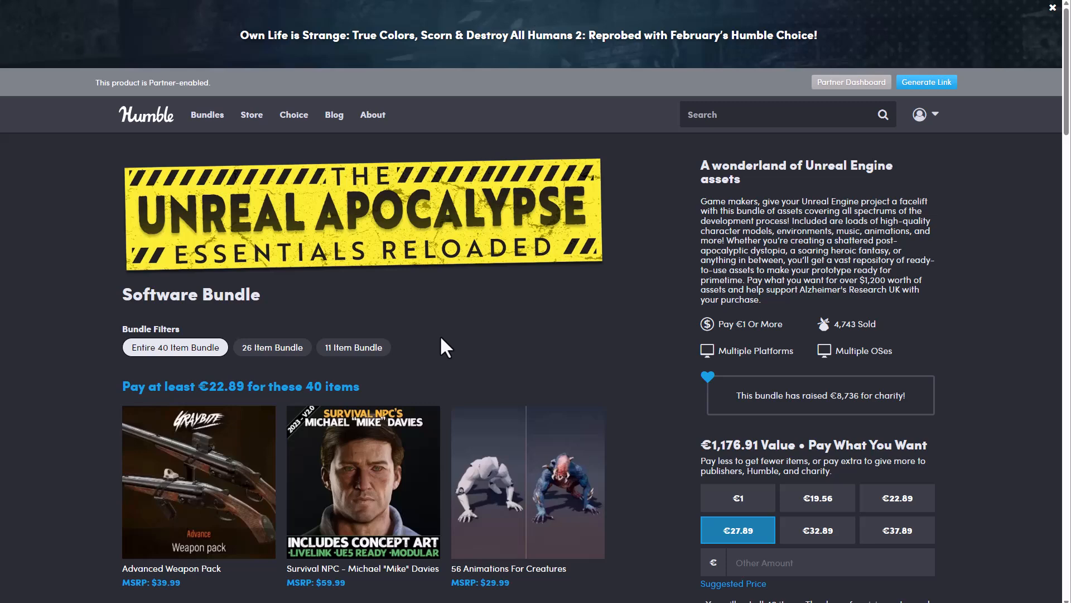
pyautogui.scroll(-3)
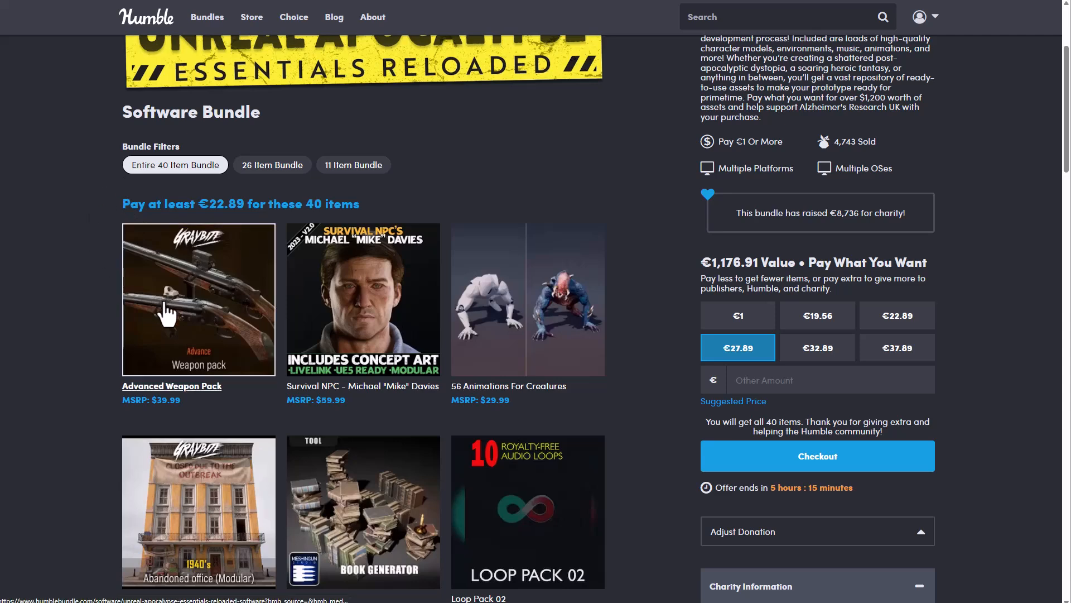
pyautogui.scroll(-3)
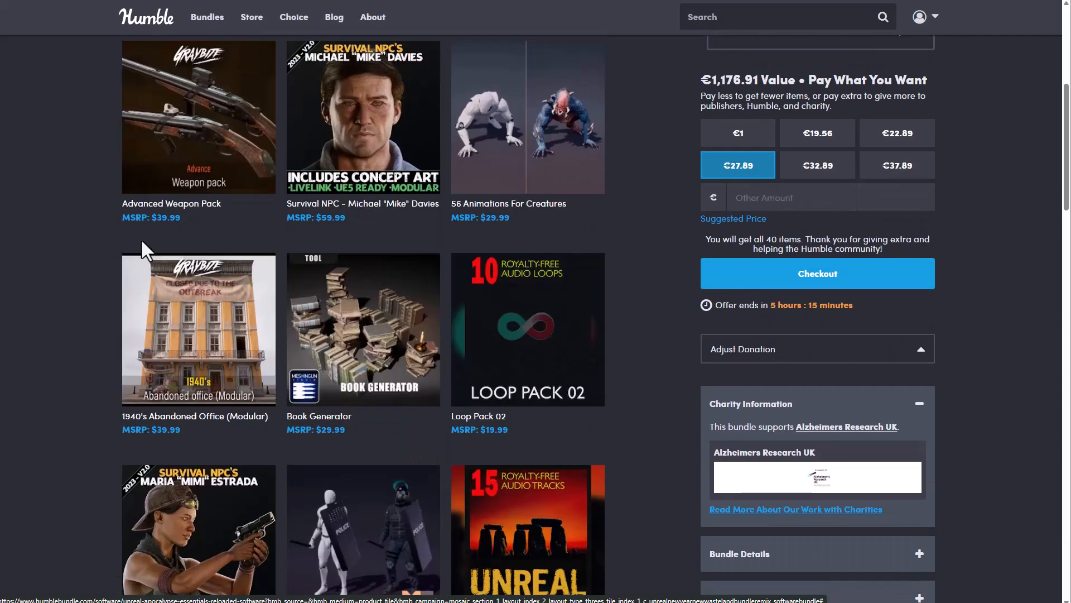
pyautogui.scroll(-3)
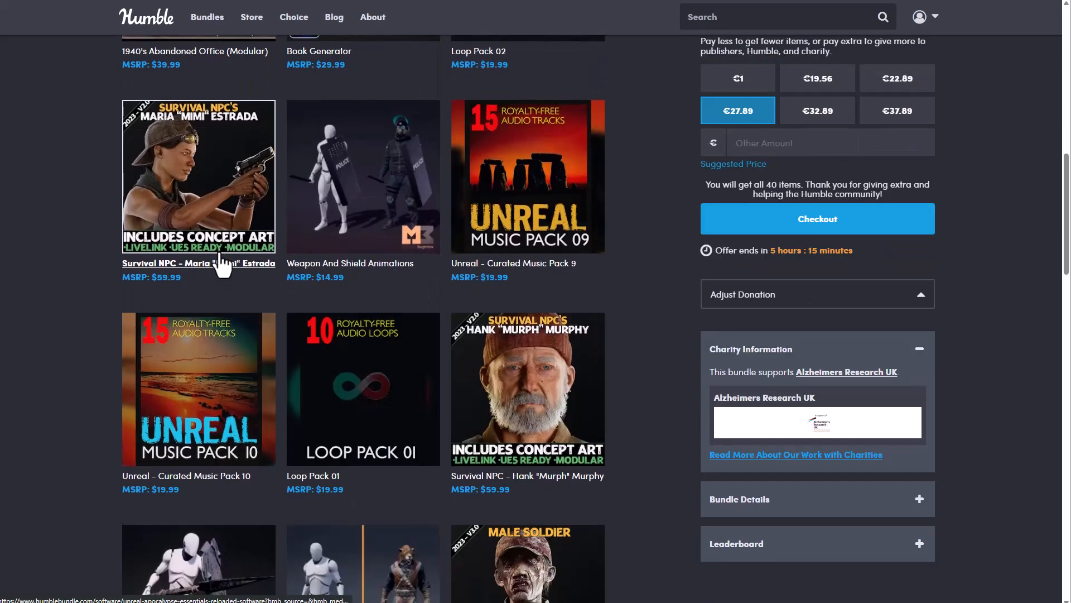
pyautogui.scroll(-3)
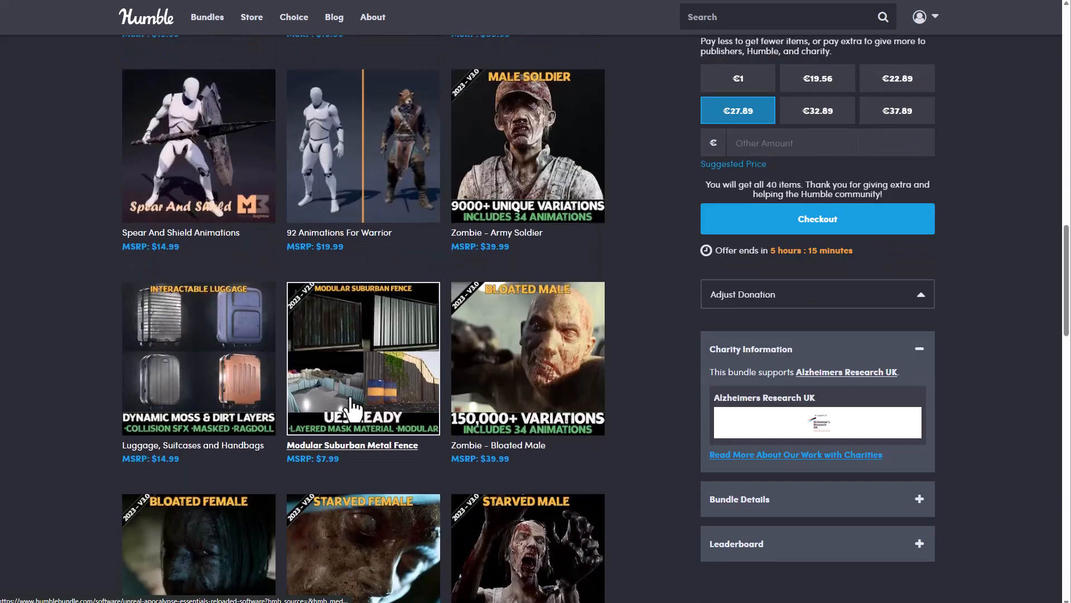
pyautogui.scroll(3)
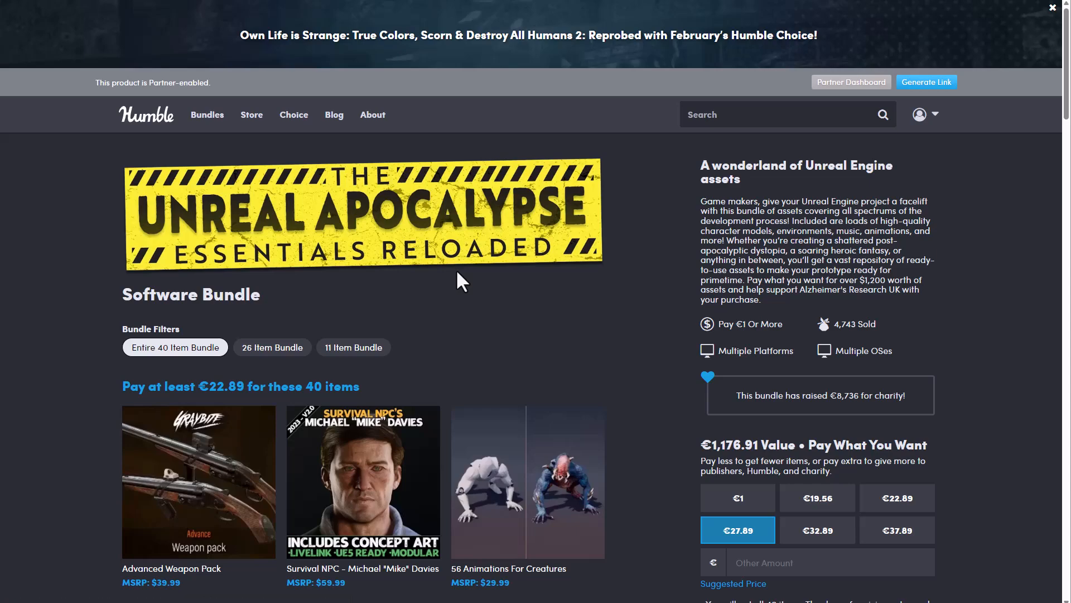
# Show the Unreal Apocalypse 11-item tier's included assets and scroll through them
pyautogui.scroll(-3)
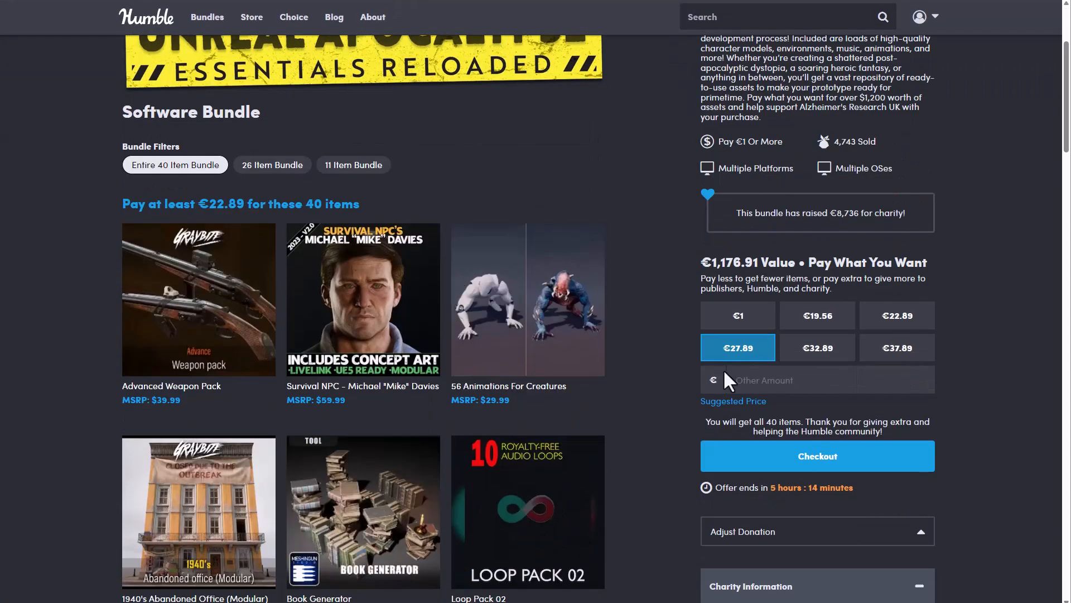
pyautogui.click(352, 165)
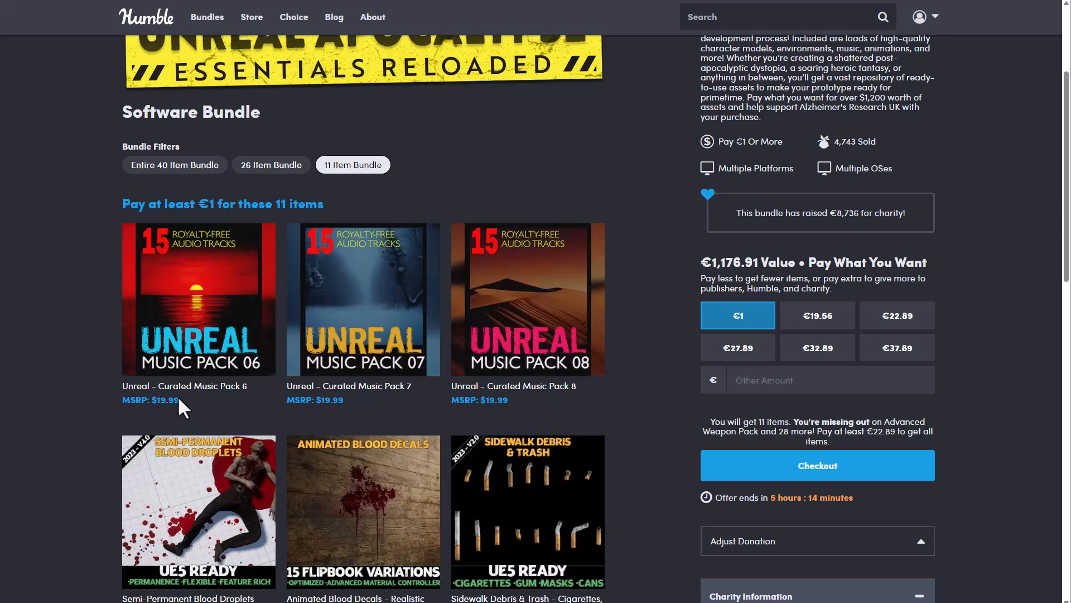
pyautogui.scroll(-3)
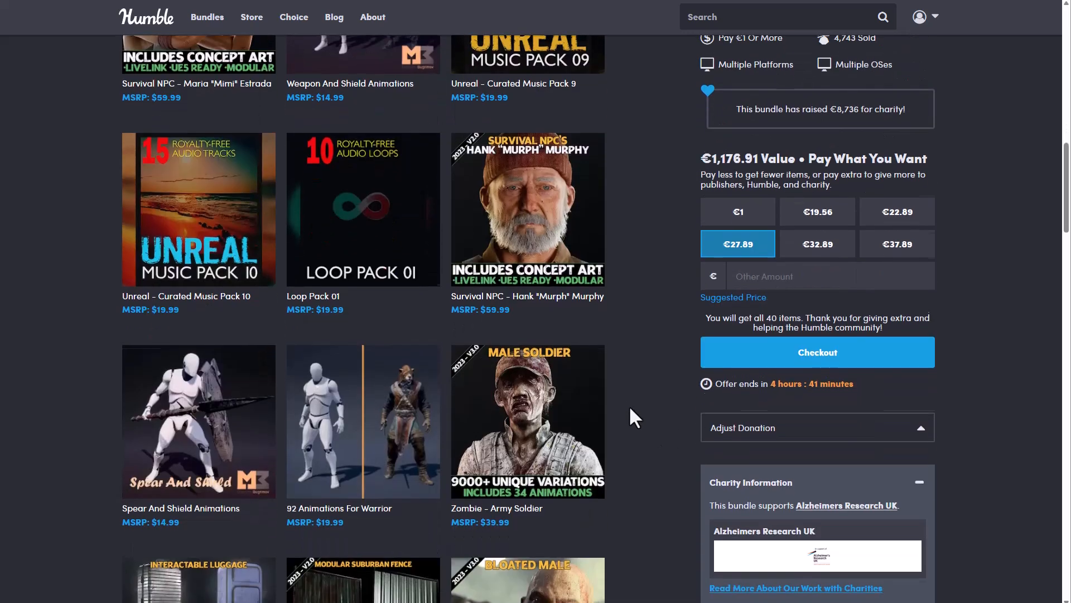
pyautogui.scroll(-3)
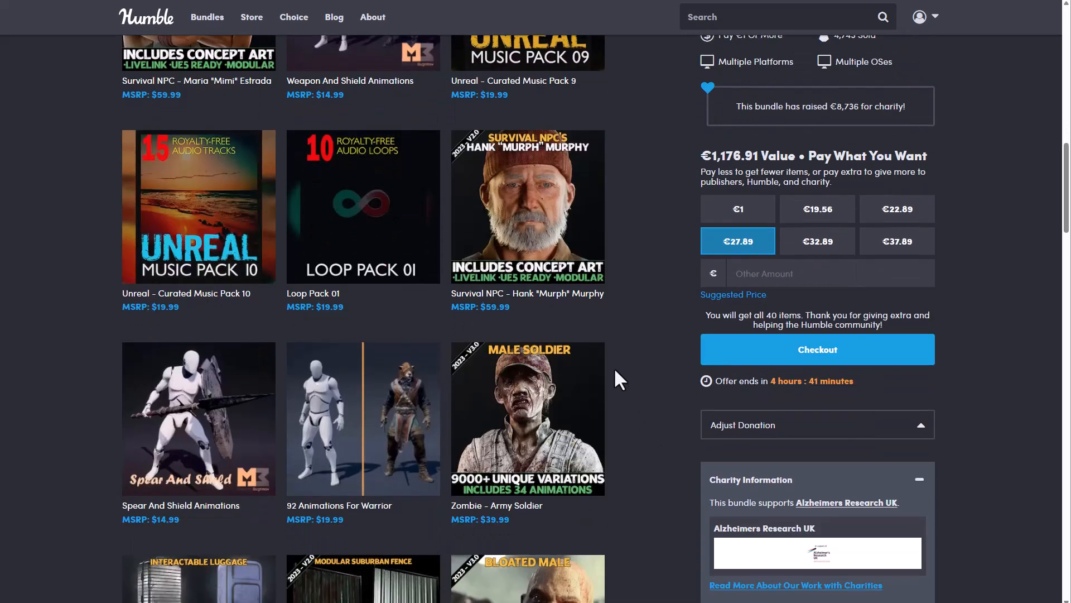
pyautogui.scroll(-3)
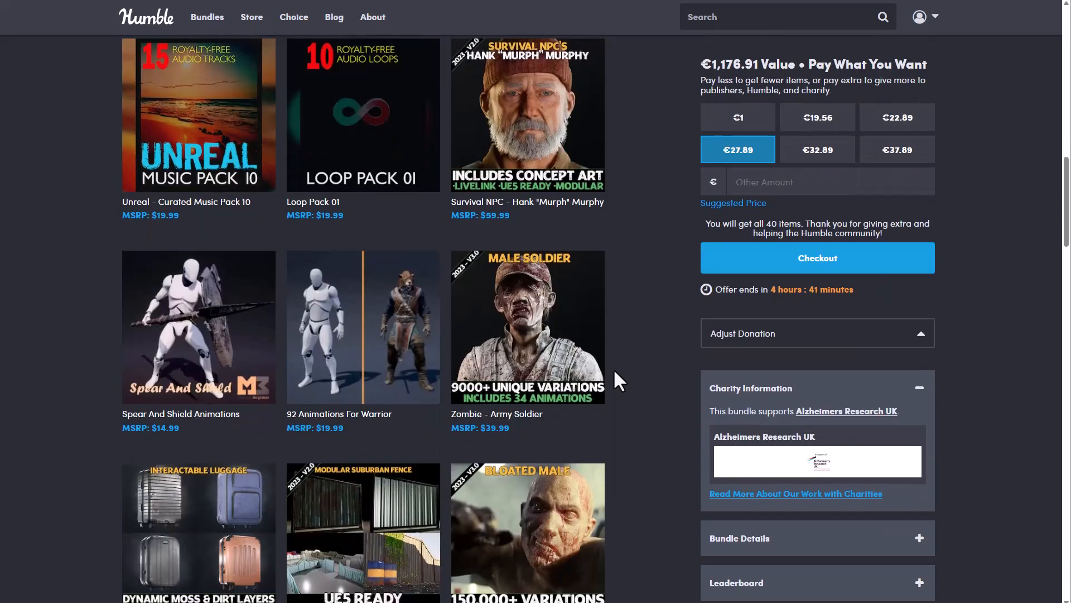
pyautogui.moveTo(520, 420)
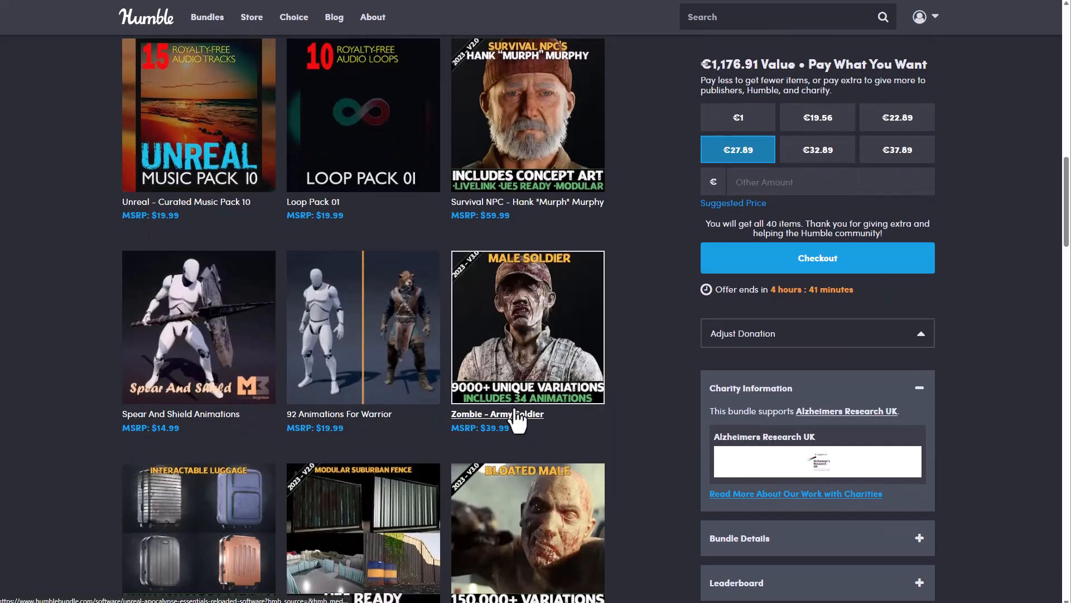
# Scroll through the remaining assets and choose the €27.89 price for all 40 items
pyautogui.scroll(-3)
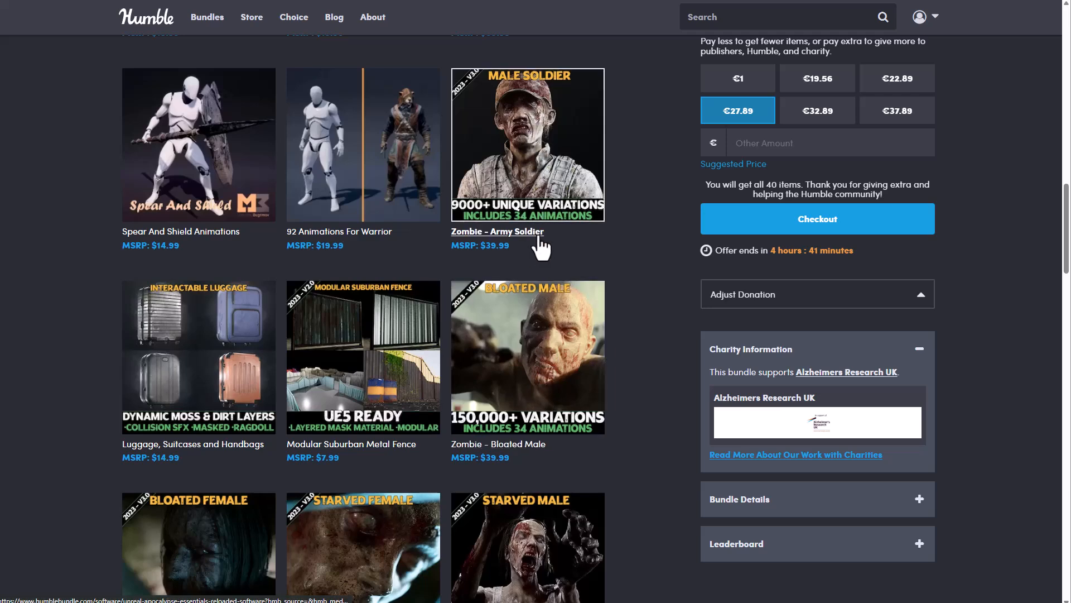
pyautogui.moveTo(533, 395)
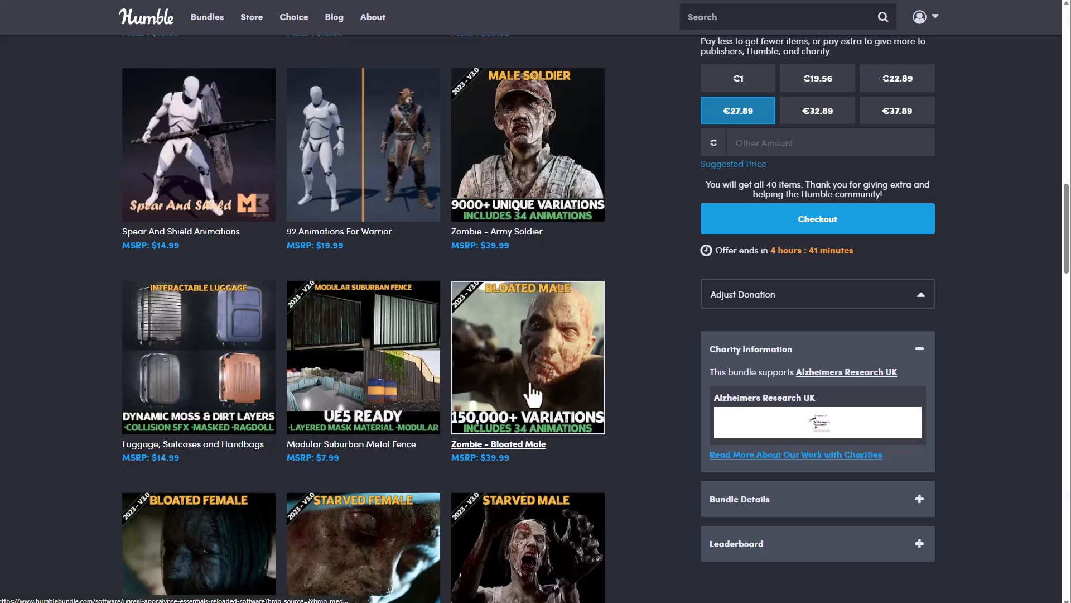
pyautogui.scroll(-3)
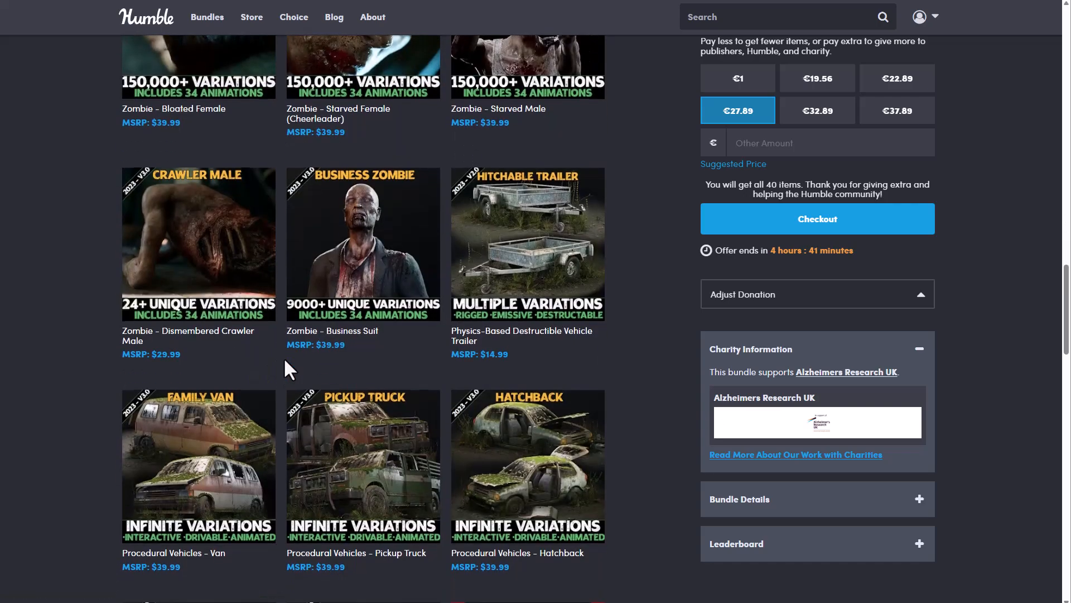
pyautogui.scroll(-3)
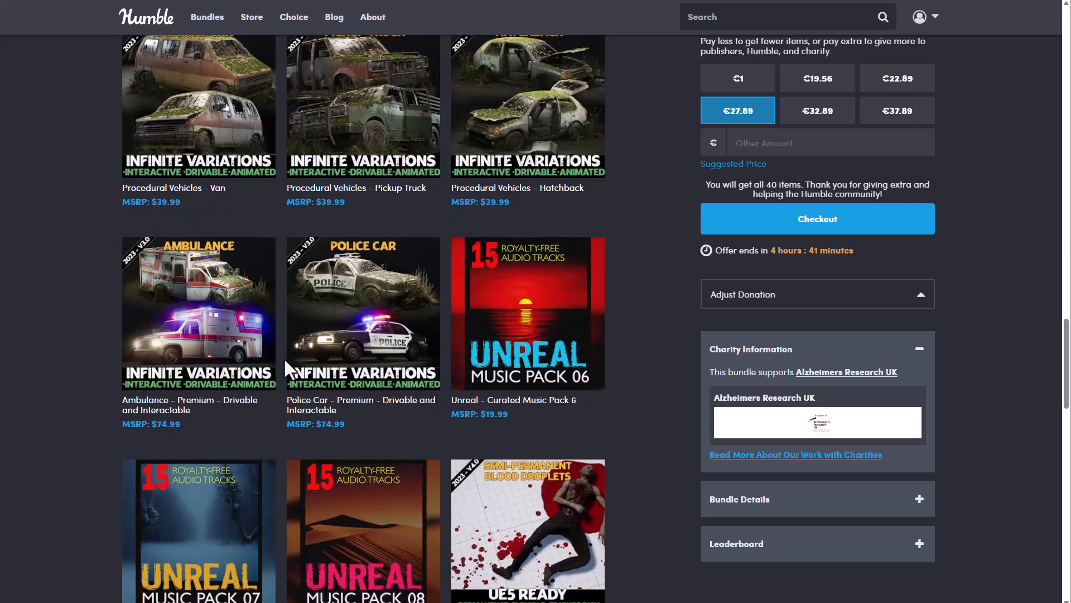
pyautogui.scroll(-3)
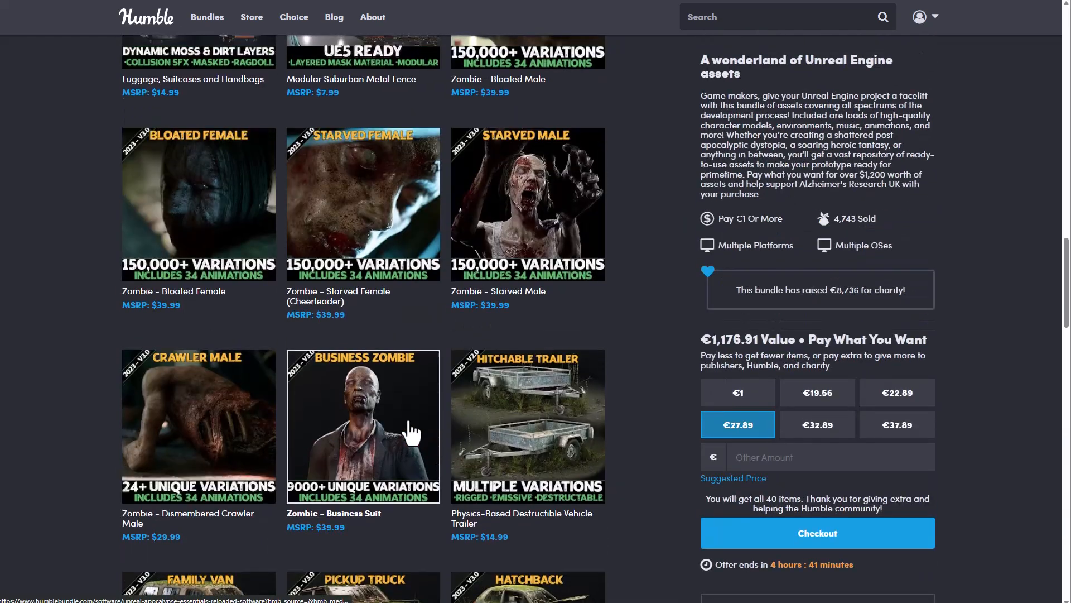
pyautogui.scroll(-3)
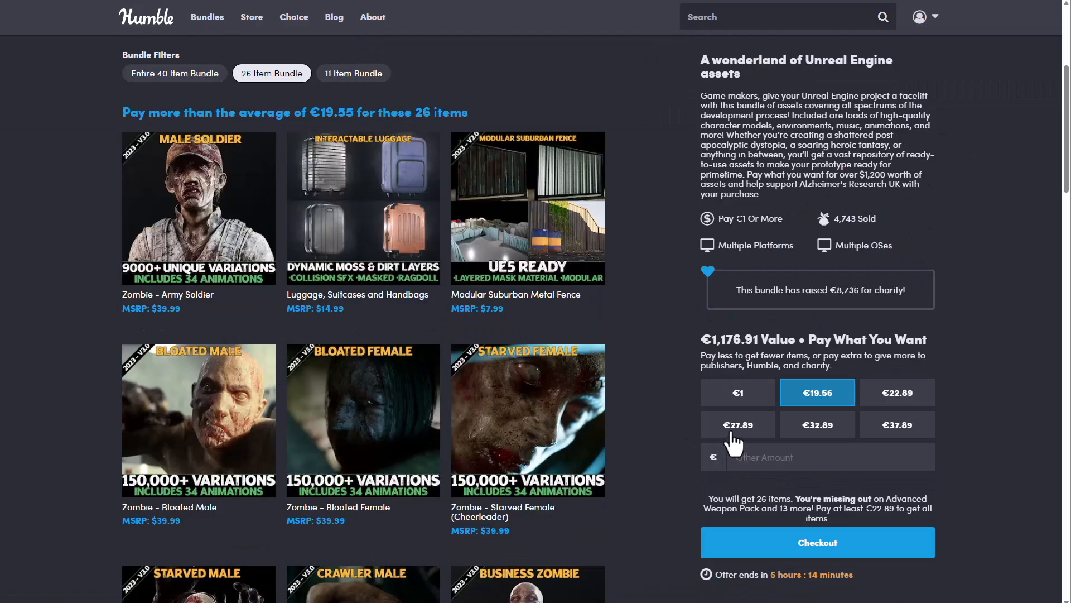
pyautogui.click(737, 424)
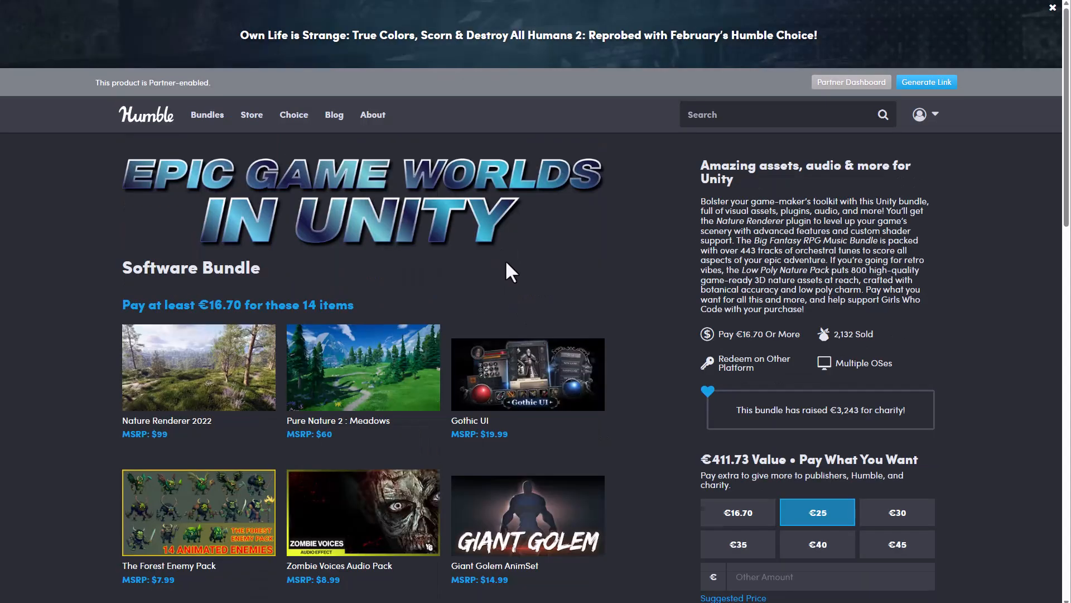
# Scroll down through the 14 assets of the Epic Game Worlds in Unity bundle
pyautogui.scroll(-3)
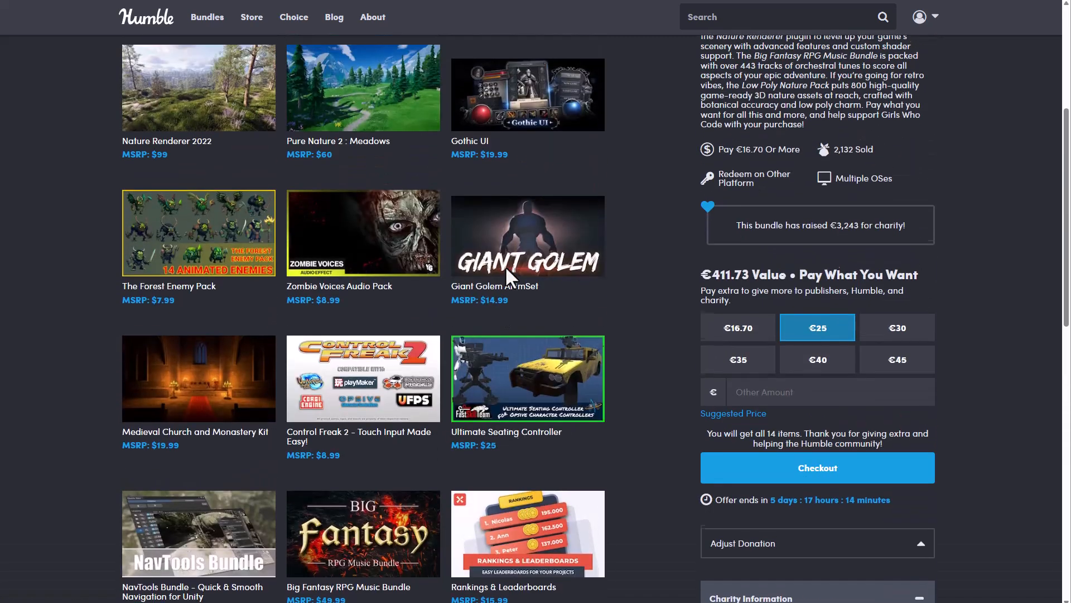
pyautogui.scroll(-3)
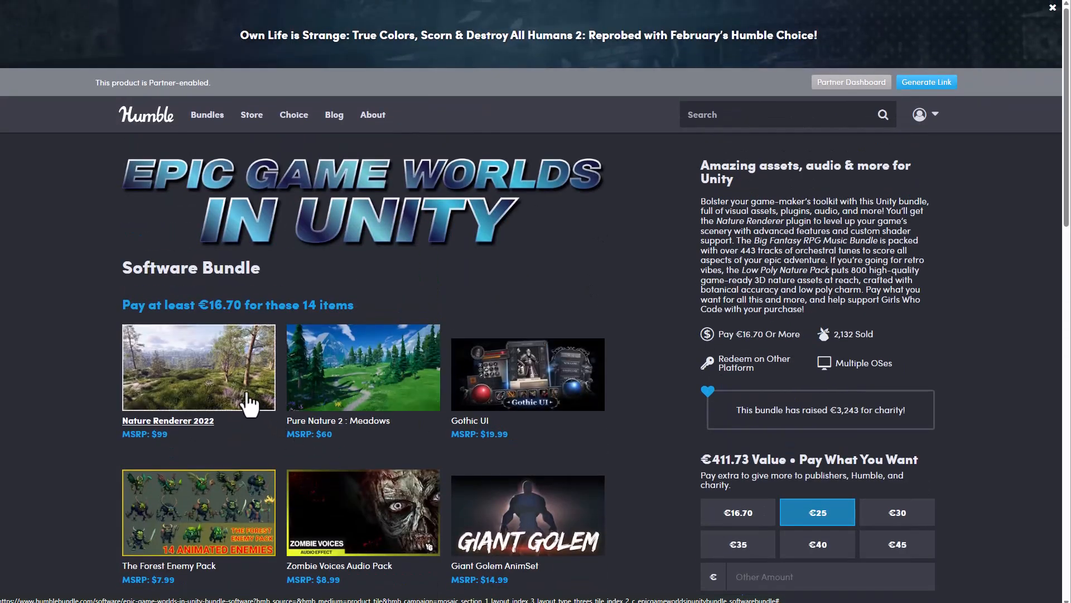
pyautogui.scroll(-3)
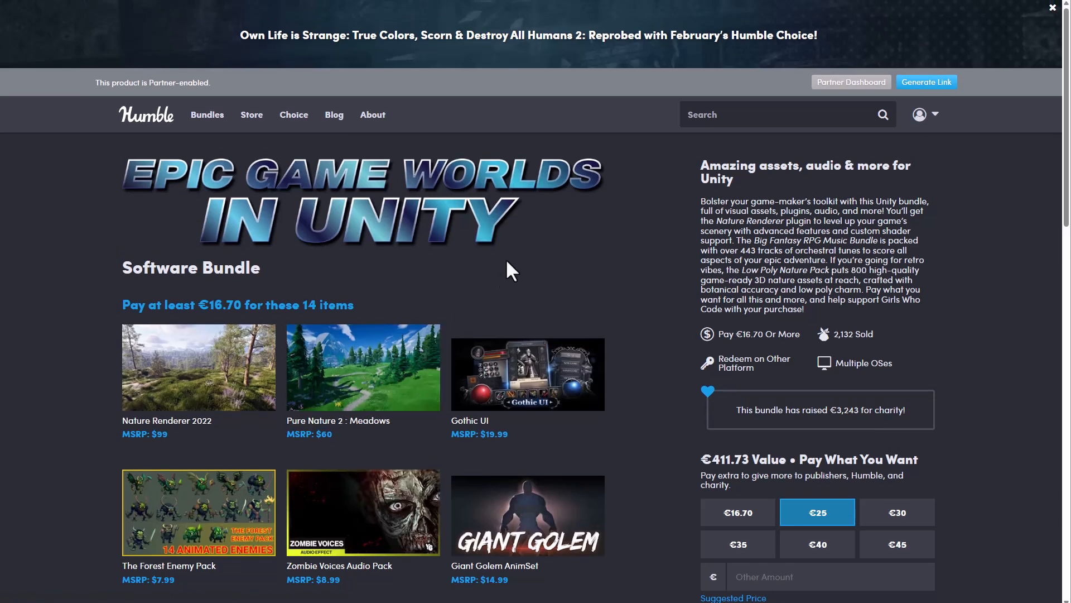
pyautogui.moveTo(129, 39)
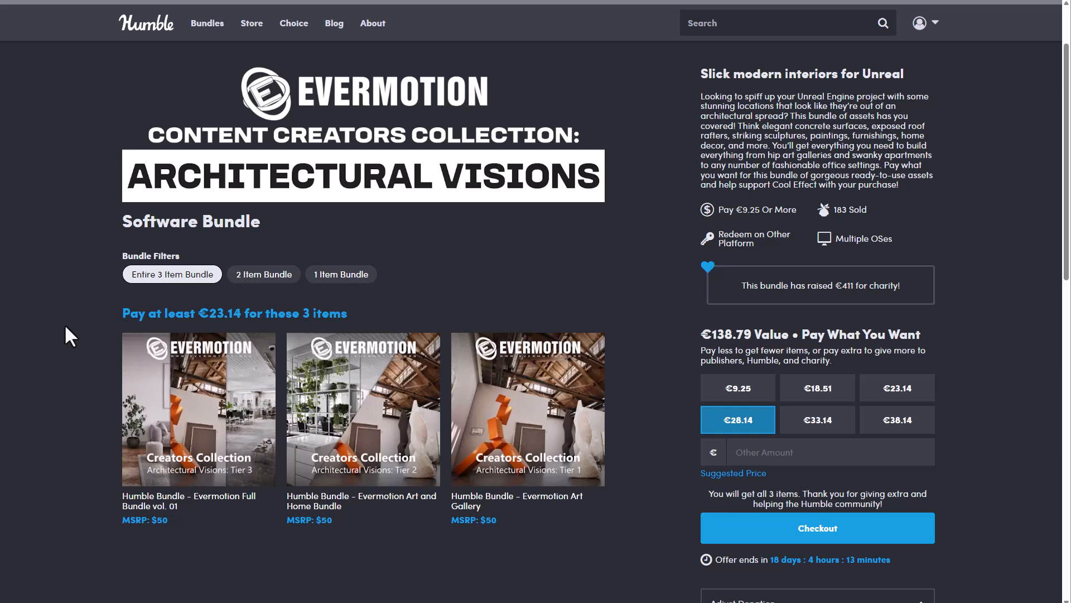
pyautogui.moveTo(550, 413)
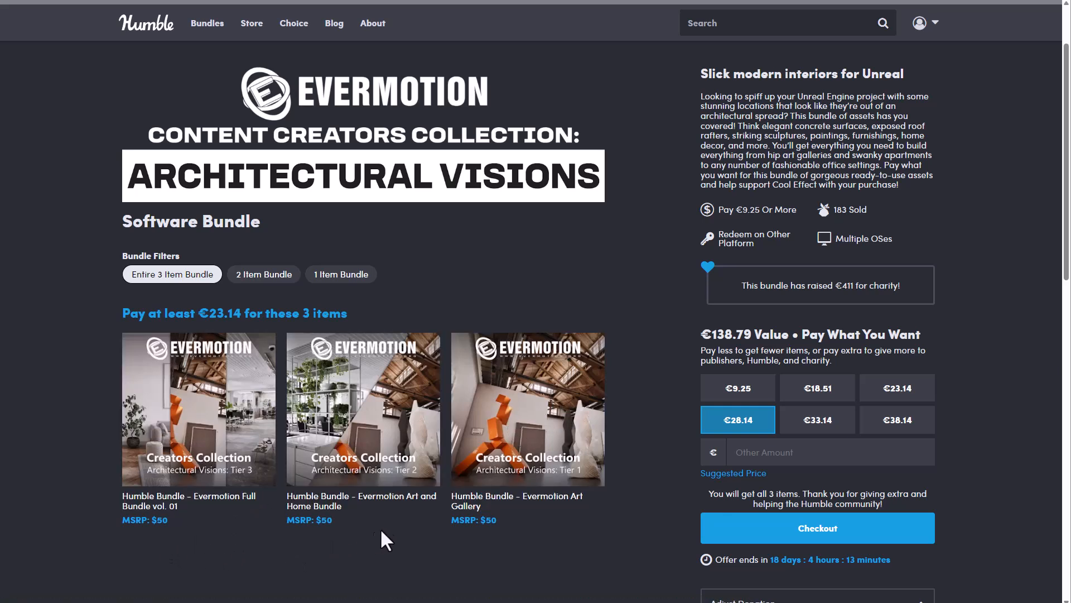
pyautogui.moveTo(359, 335)
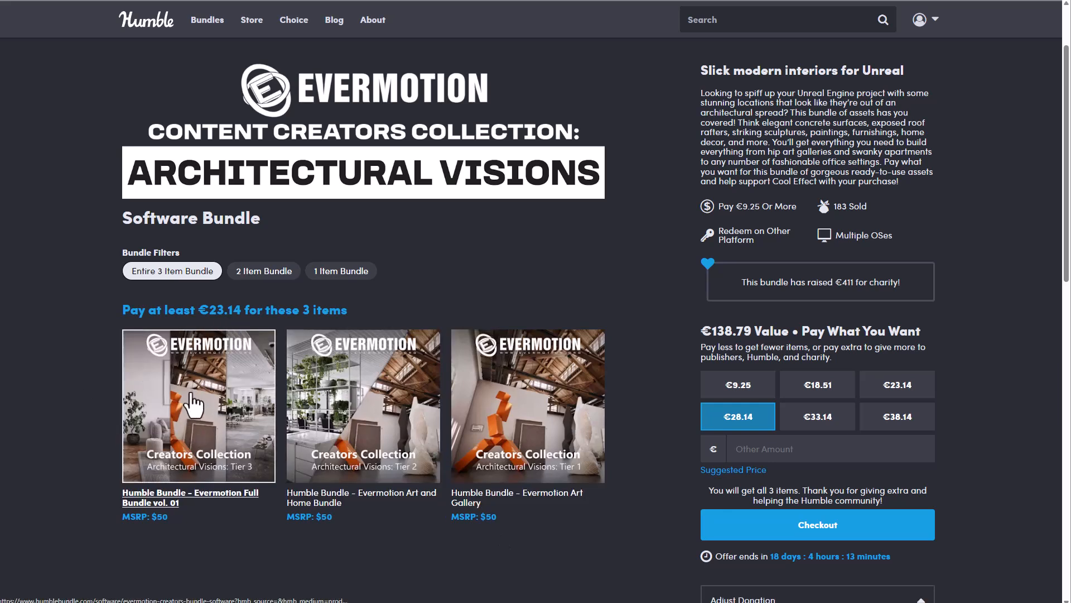
# Expand the Evermotion Full Bundle vol. 01 detail panel and scroll its details
pyautogui.click(198, 406)
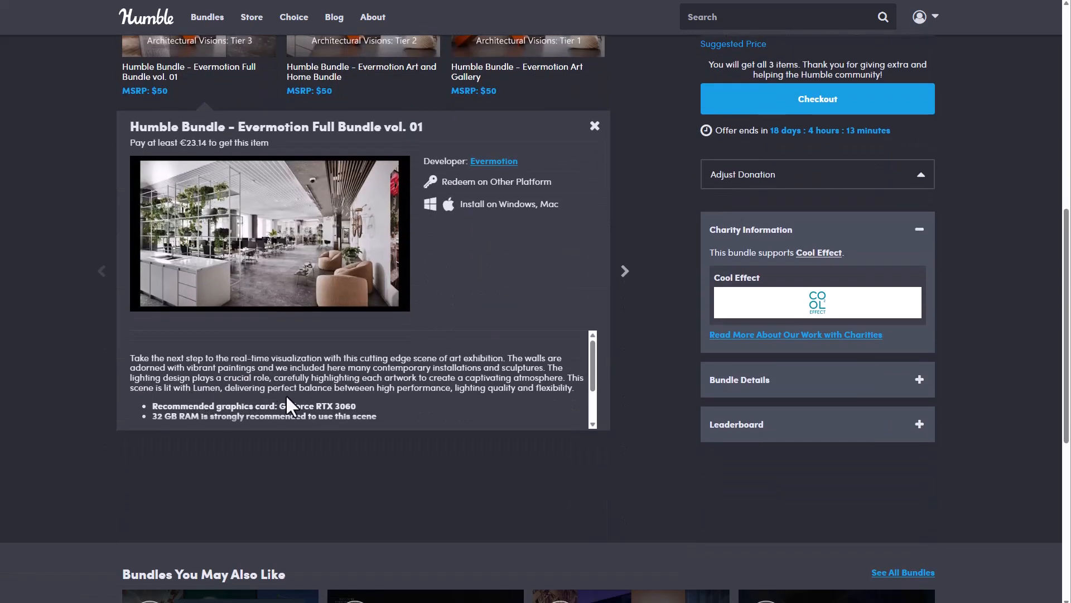
pyautogui.moveTo(350, 402)
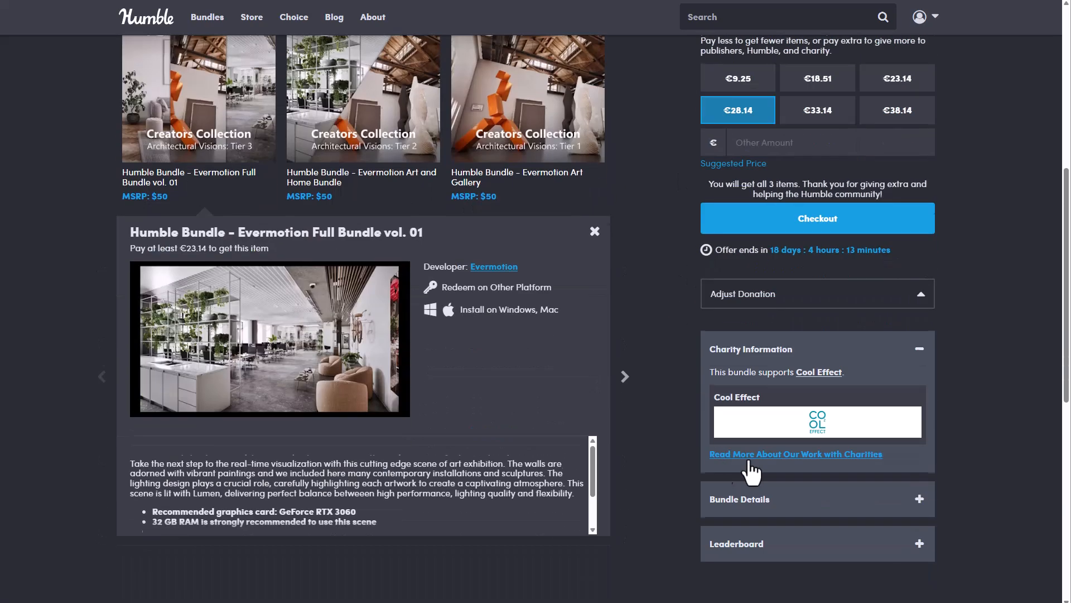
pyautogui.scroll(-3)
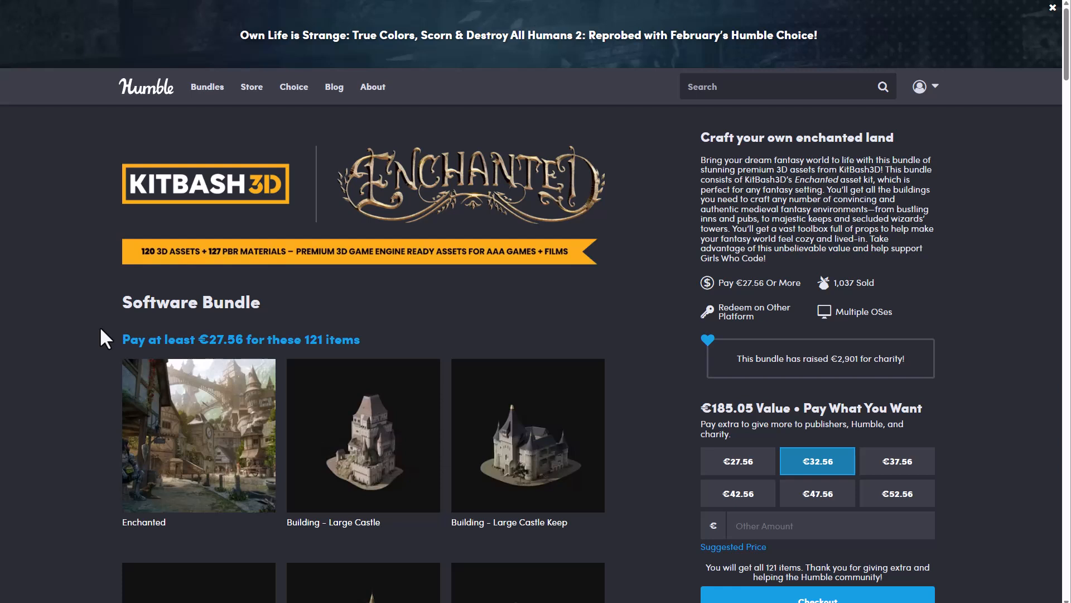
pyautogui.moveTo(544, 257)
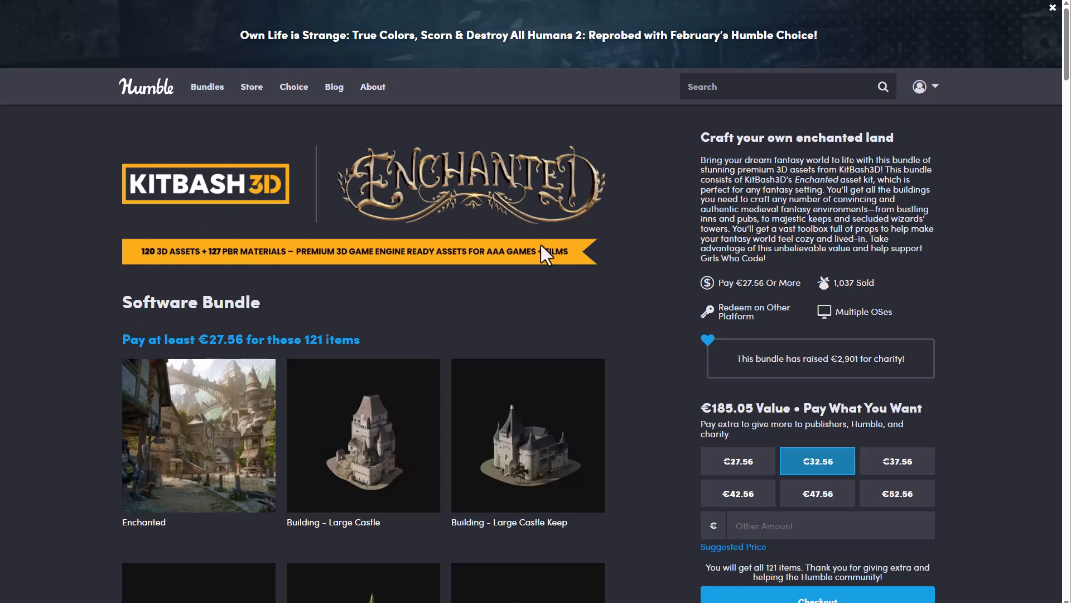
# Scroll the KitBash3D Enchanted grid to buildings like Pub, Bank and Church
pyautogui.scroll(-3)
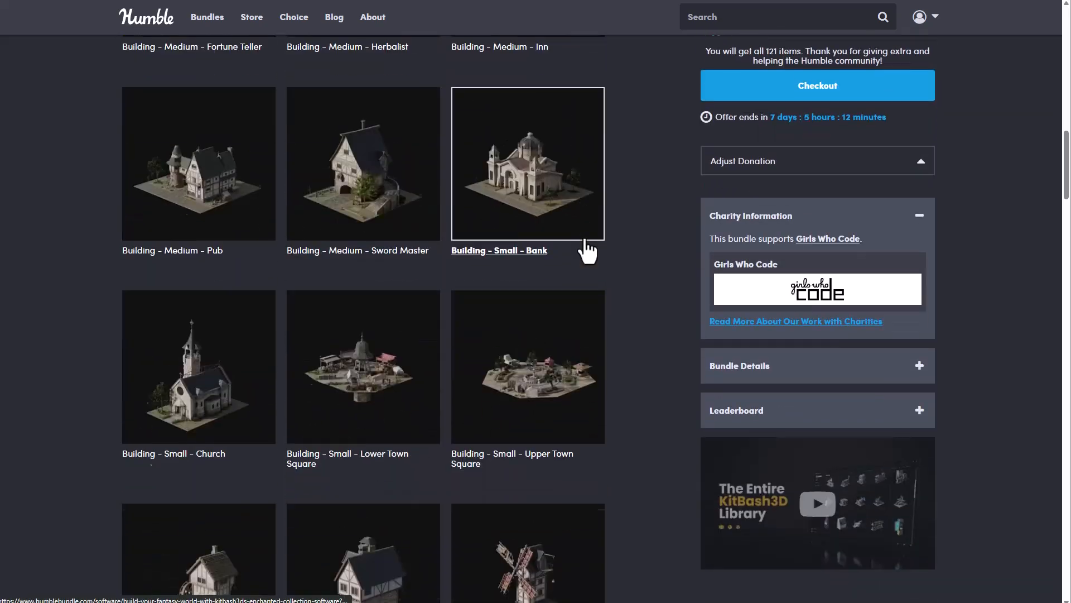